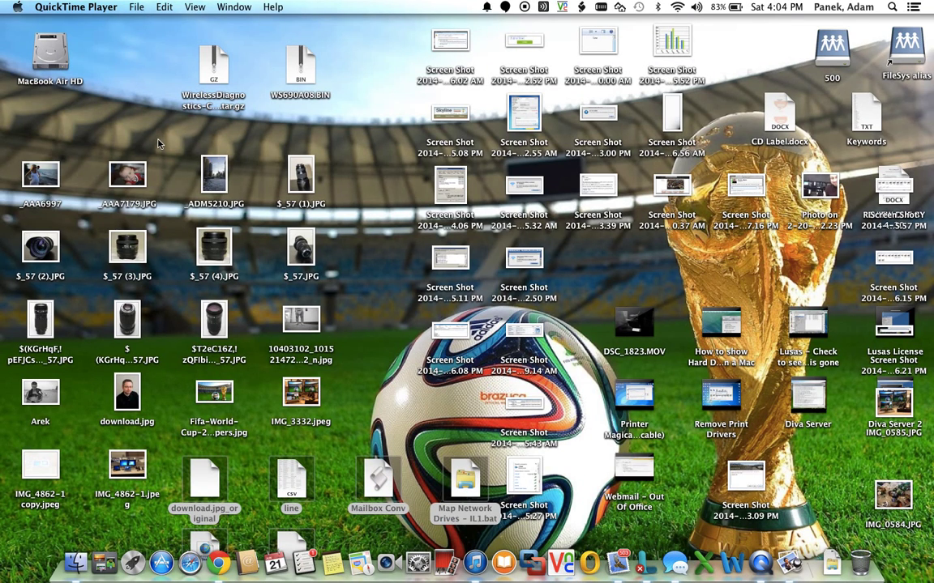
mouse_move(579, 473)
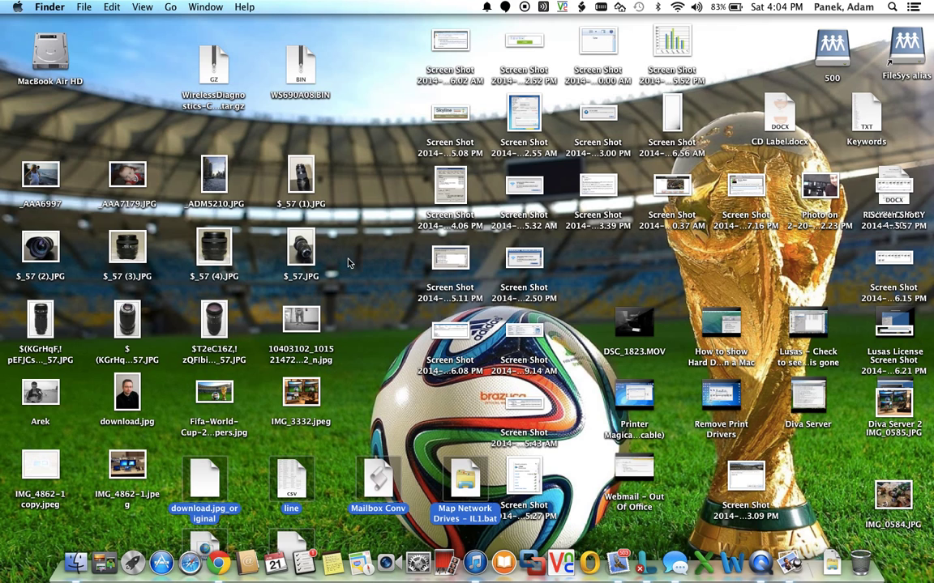
mouse_move(616, 300)
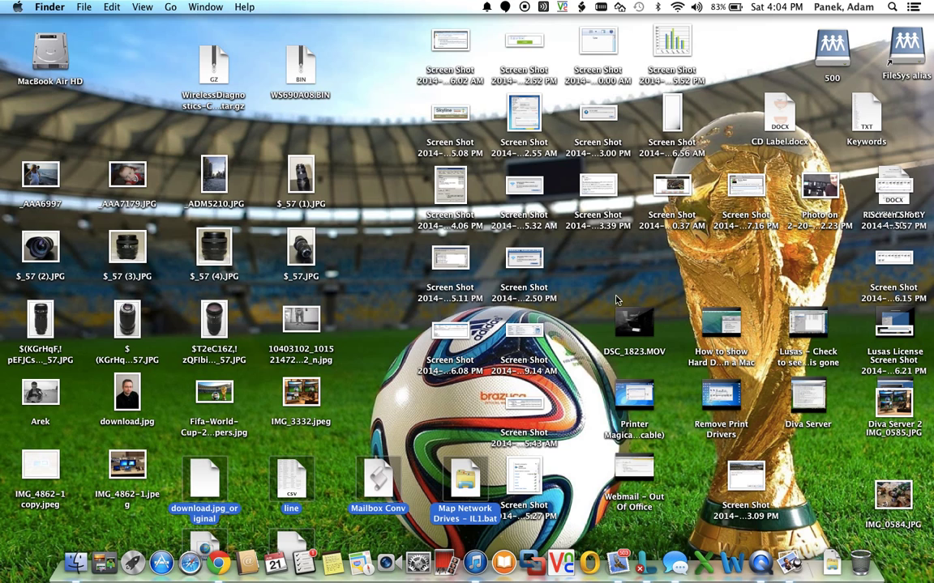
mouse_move(133, 561)
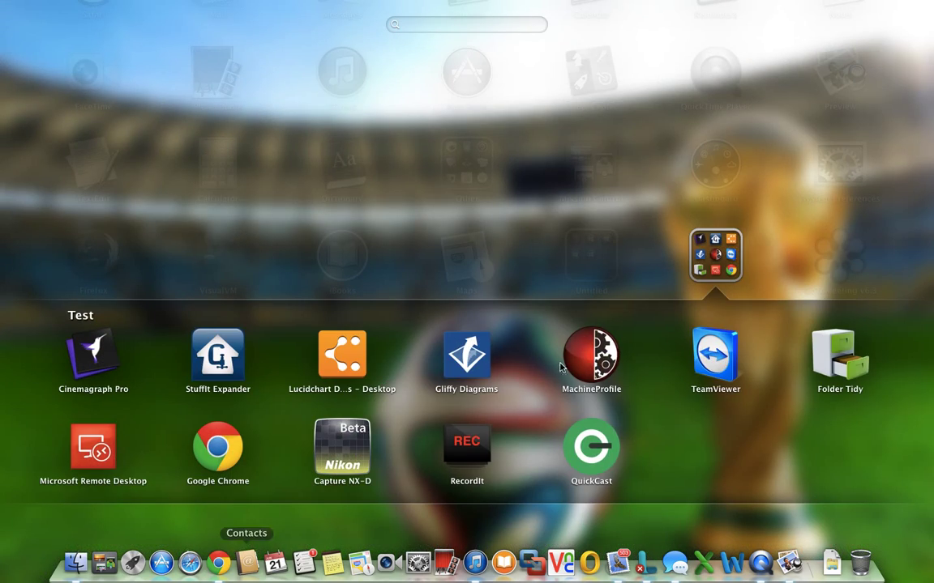
mouse_move(839, 353)
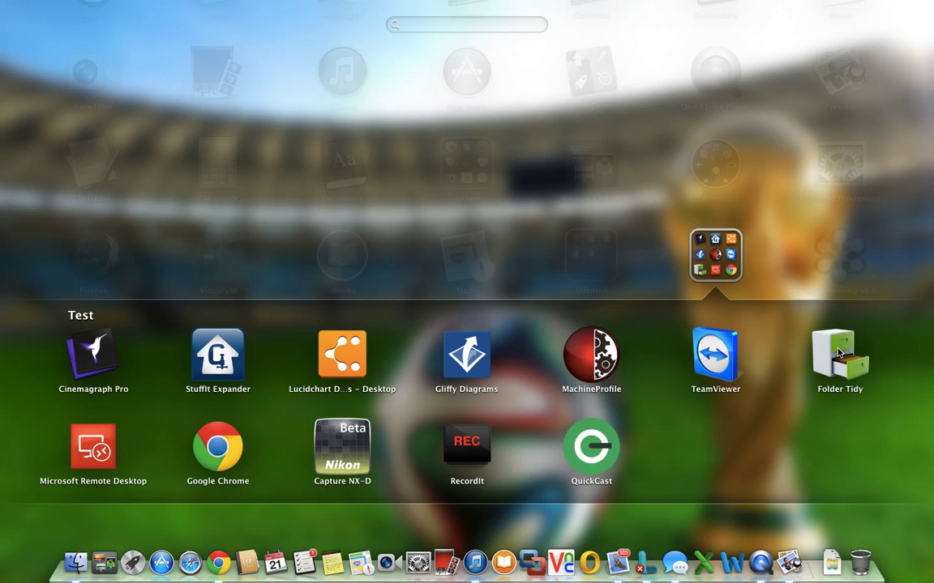
Step: Launch Folder Tidy and review the details note on how Desktop files move into TIDY
click(840, 354)
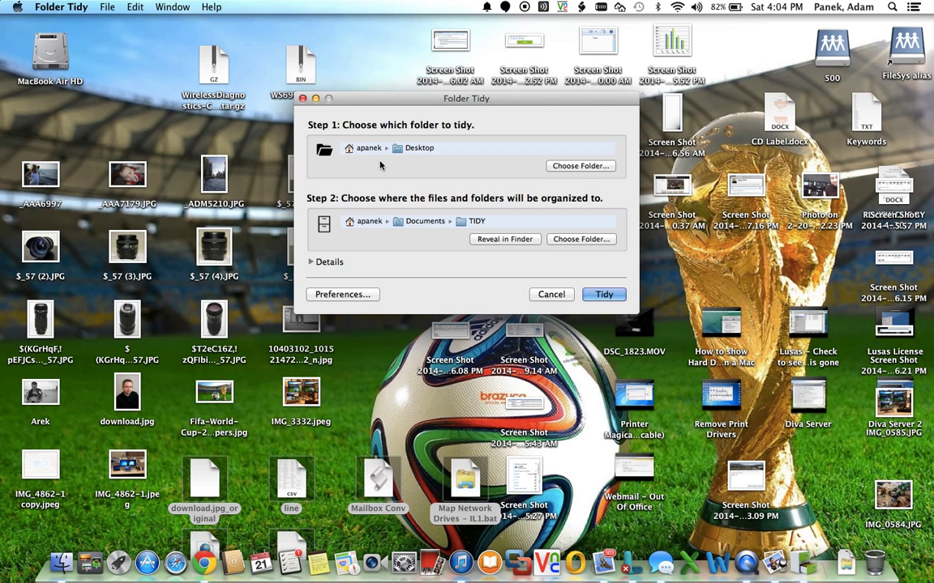
mouse_move(473, 143)
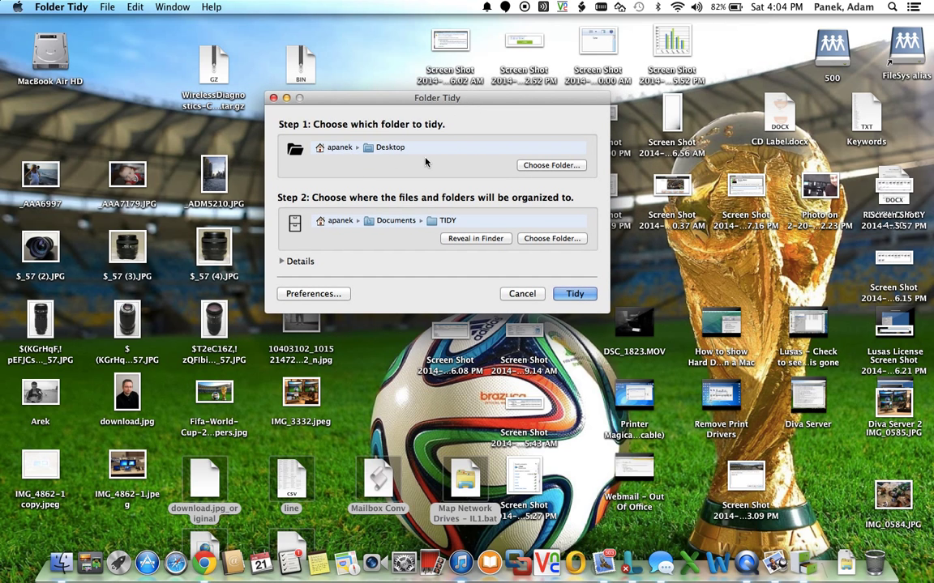
mouse_move(420, 154)
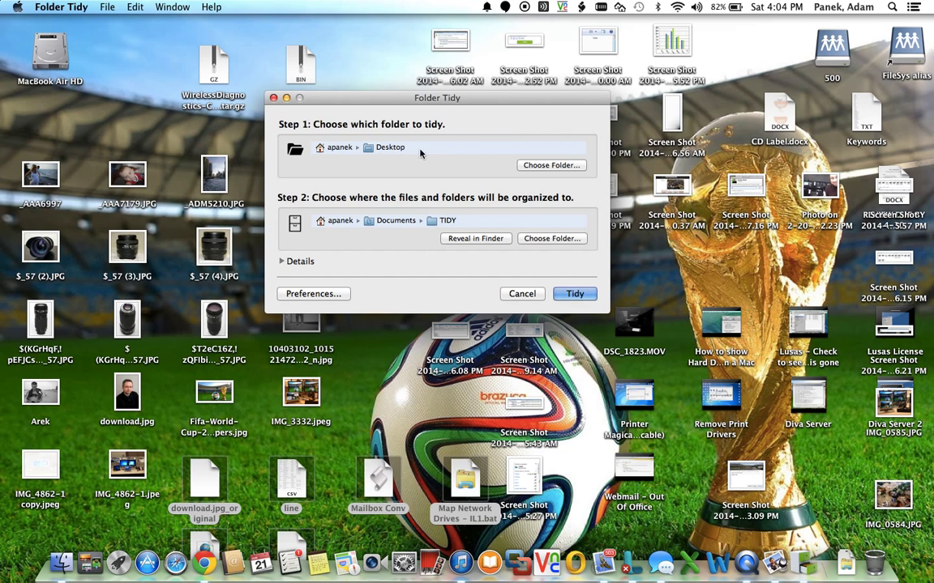
mouse_move(318, 231)
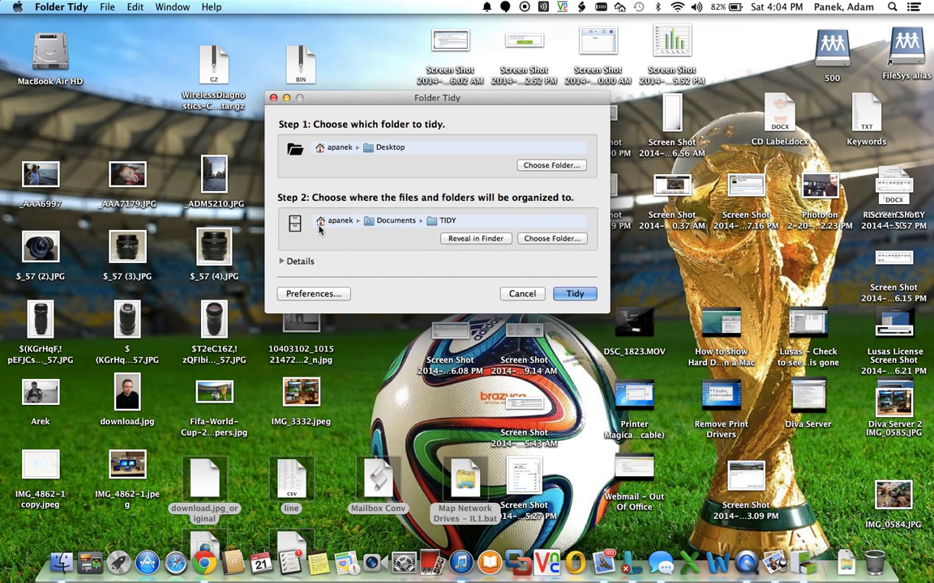
mouse_move(339, 233)
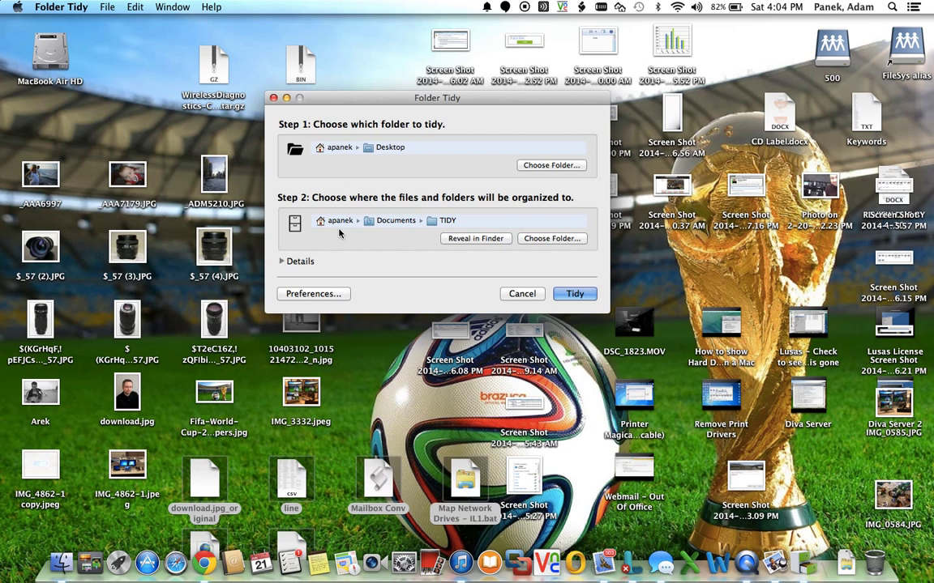
mouse_move(378, 230)
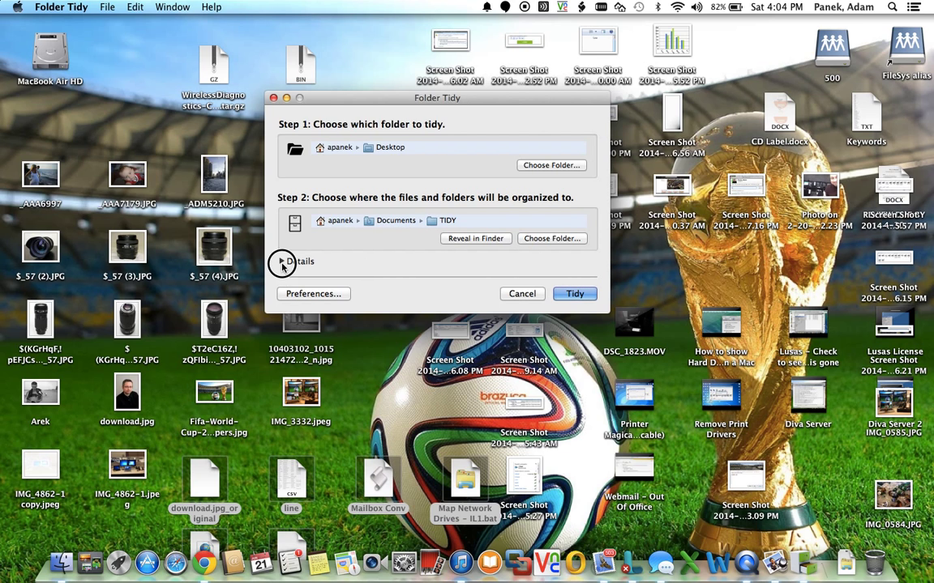
click(282, 261)
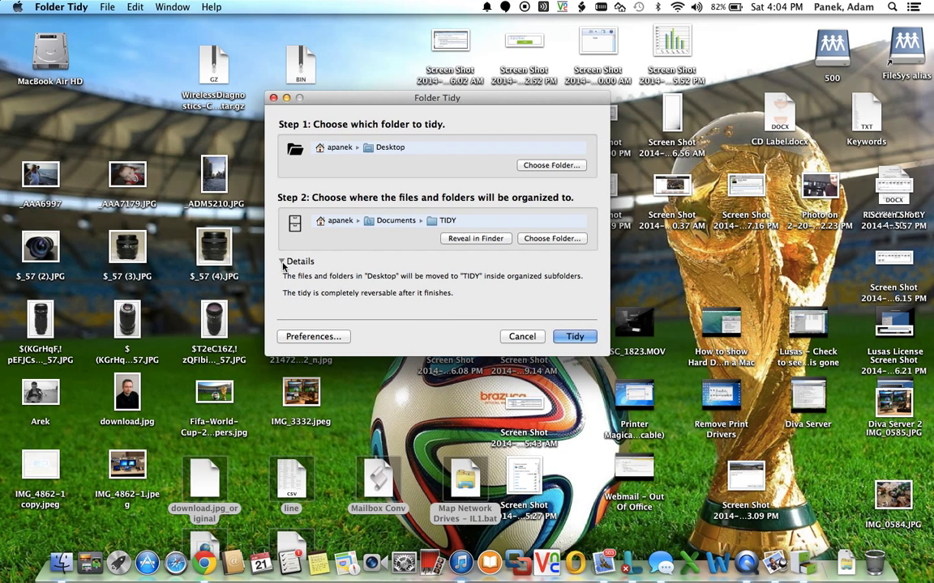
click(282, 261)
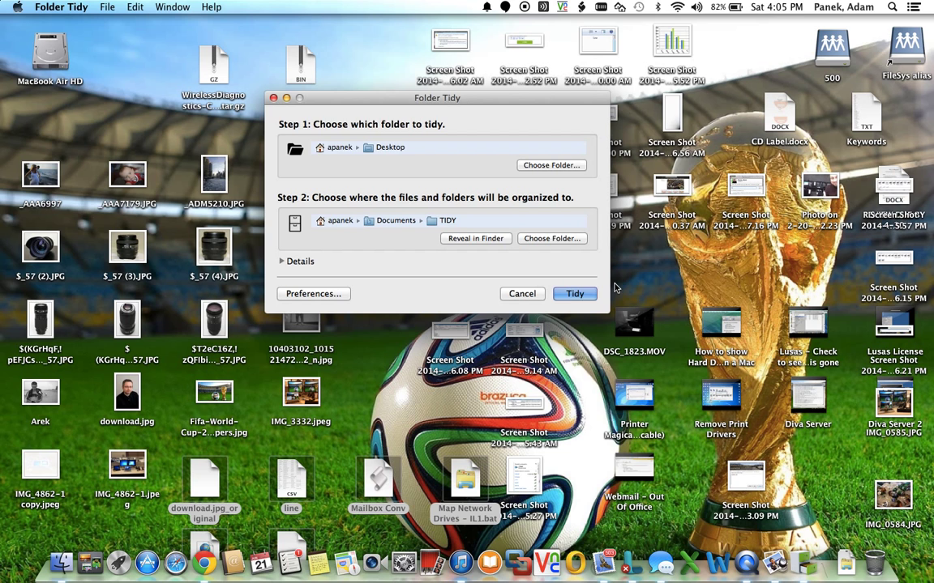
mouse_move(632, 289)
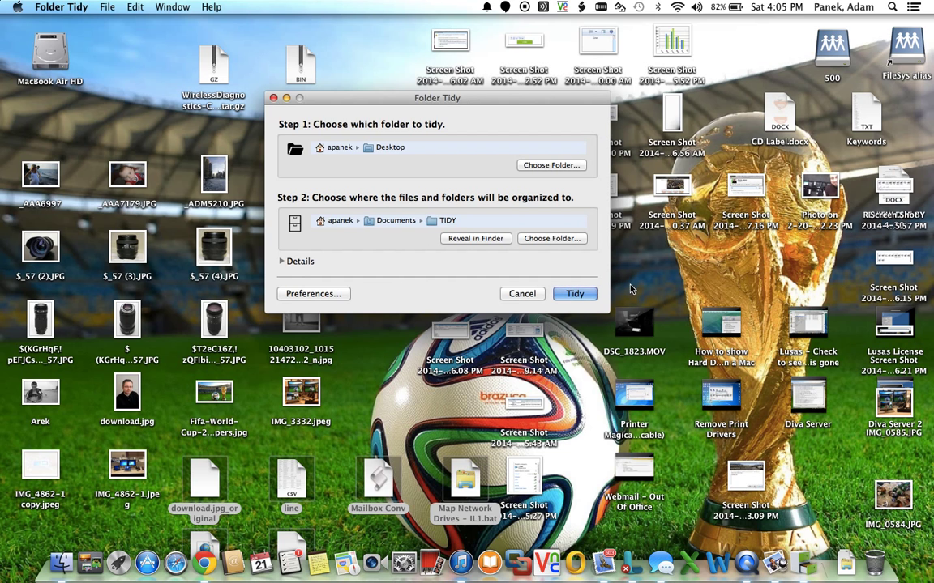
Step: Run the tidy so every desktop file moves into TIDY, dismissing the completion message
click(573, 294)
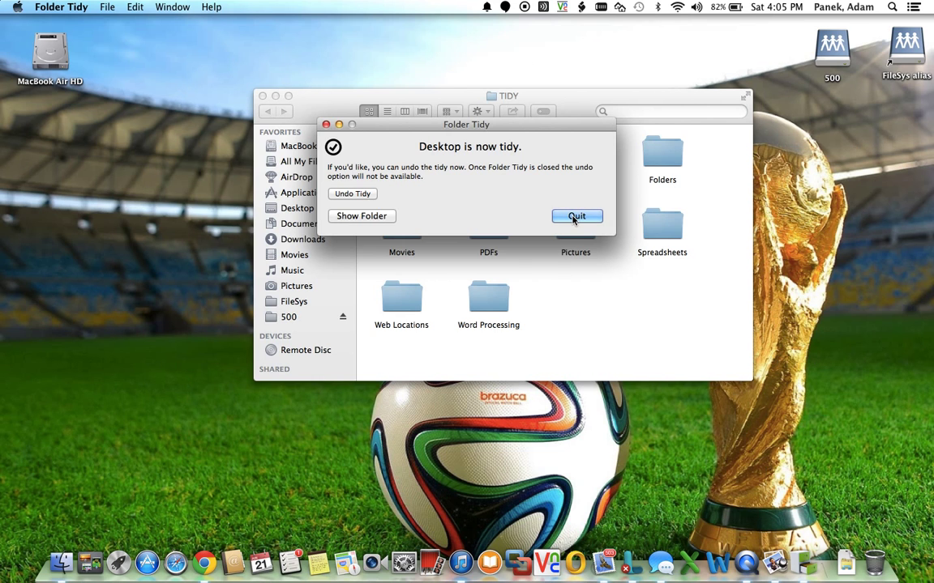
click(577, 216)
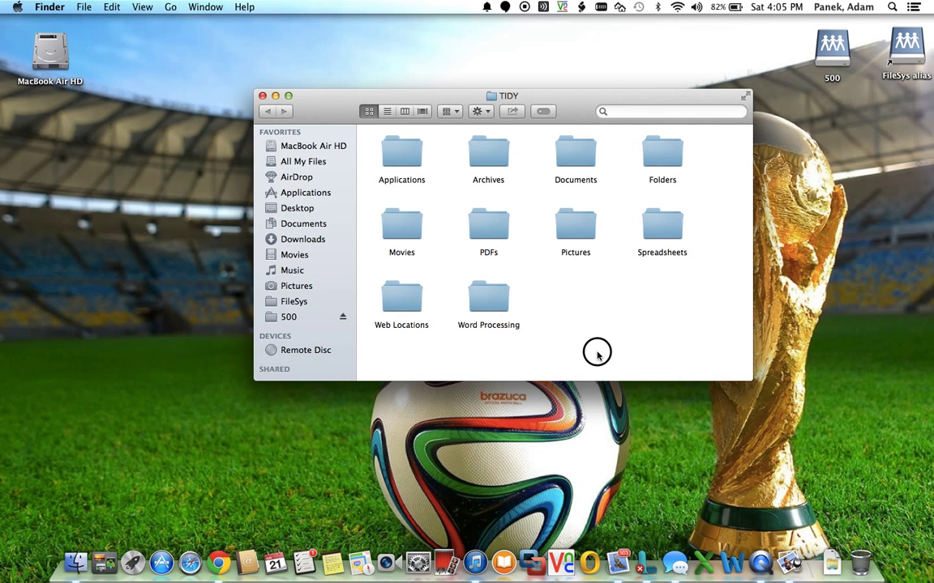
Step: Browse the TIDY category folders, including Word Processing, then close Finder to show the empty desktop
double_click(574, 227)
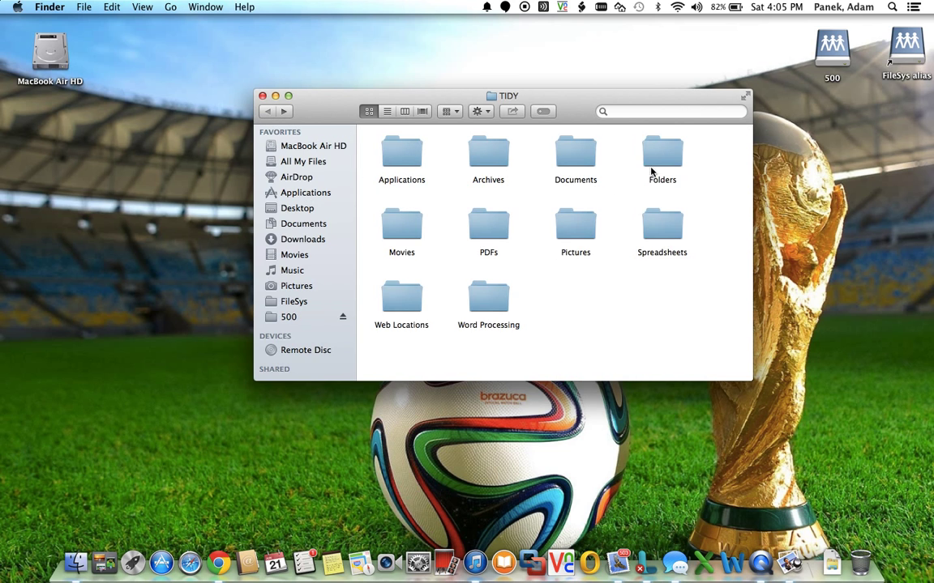
double_click(488, 300)
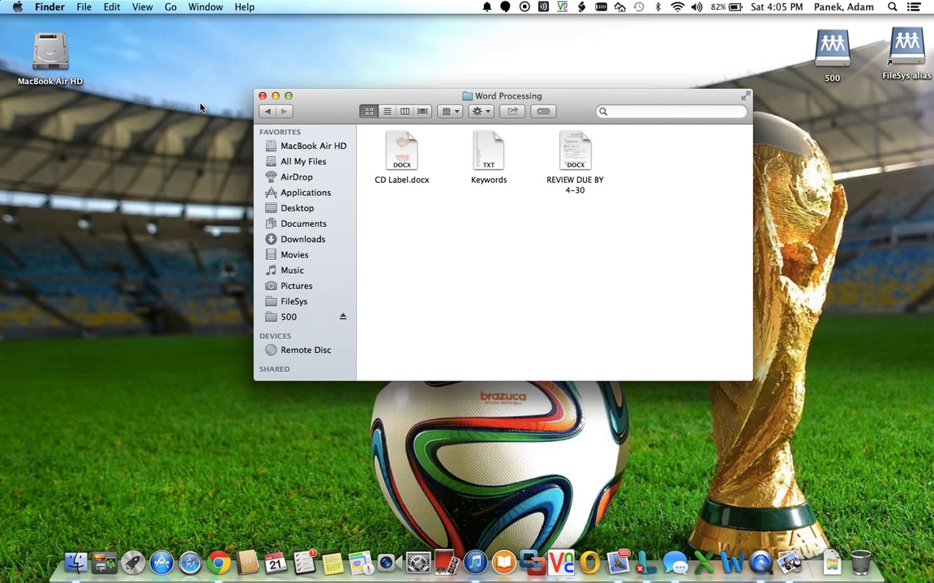
click(268, 110)
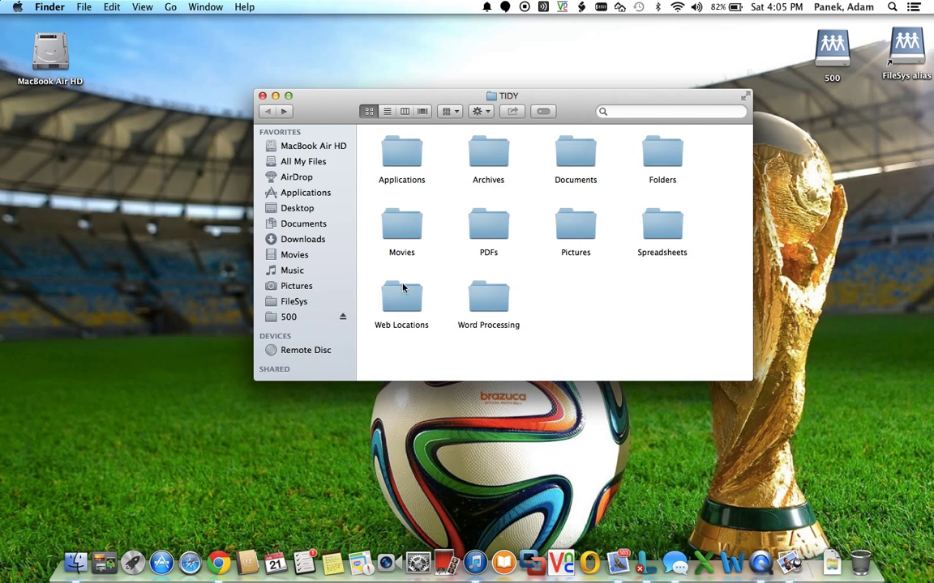
double_click(402, 300)
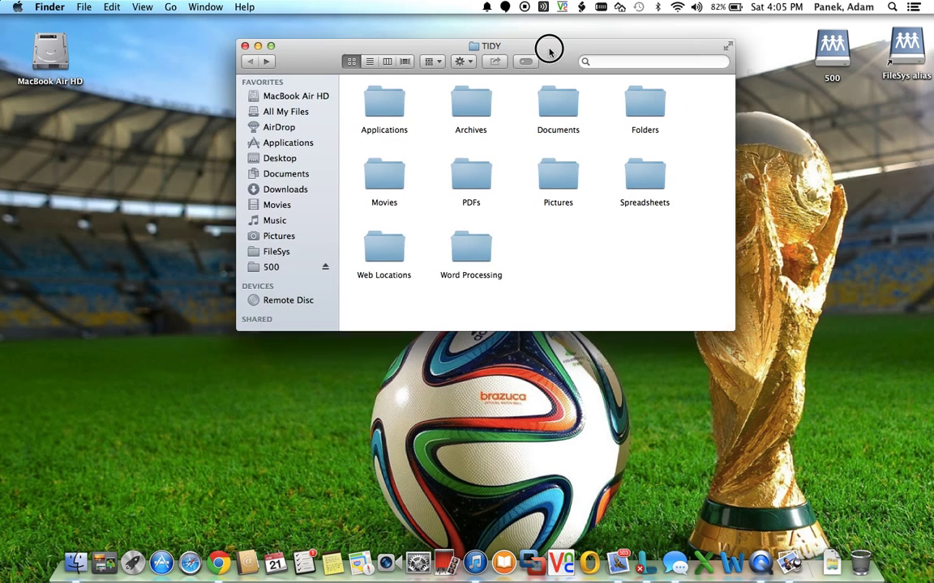
click(244, 45)
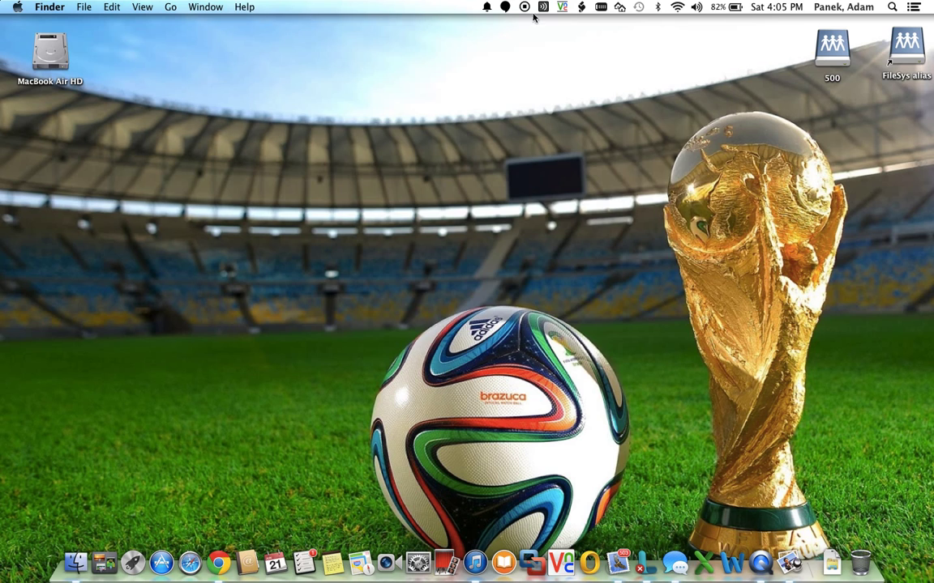